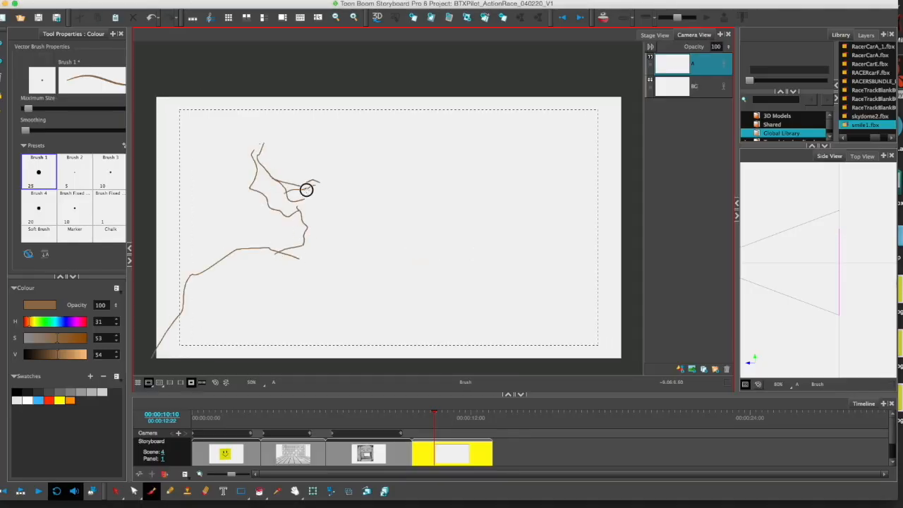
- Sketch the brown trunk and twisting branch outlines with brush strokes in the Stage View
drag(308, 189, 153, 360)
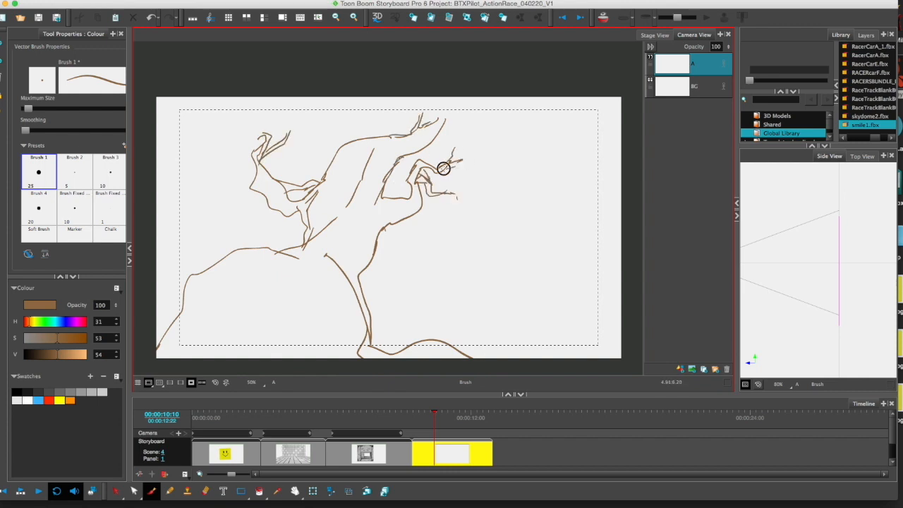
drag(443, 167, 257, 319)
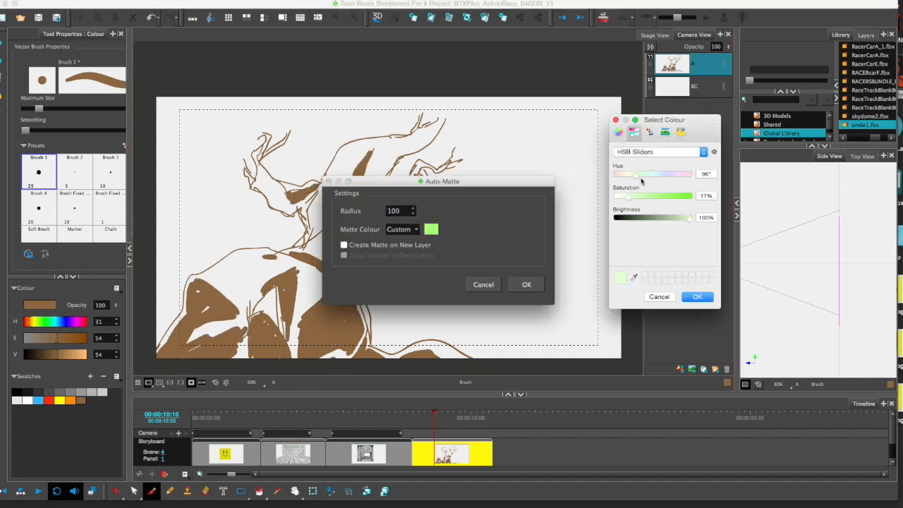
- Confirm a custom brown Matte Colour in Auto-Matte so the tree outline fills solid brown
click(697, 296)
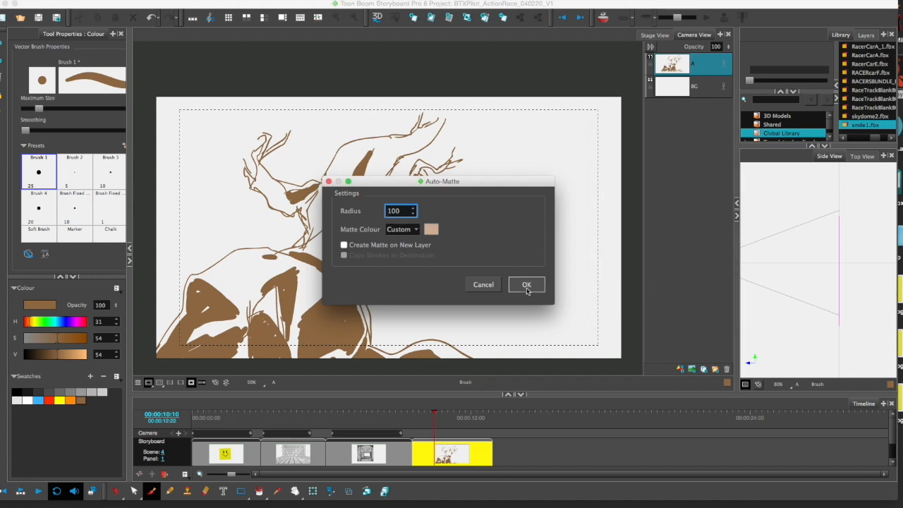
click(526, 285)
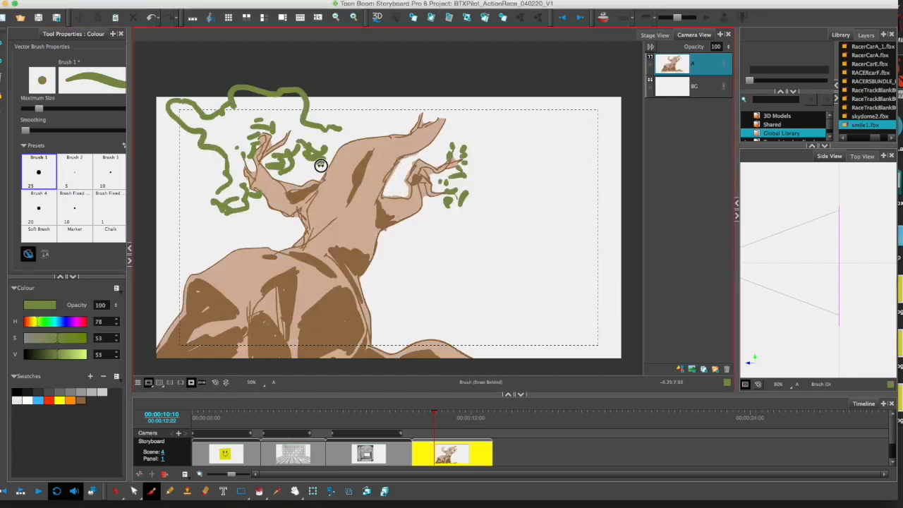
- Brush green vines over the branches and build up leafy foliage across the tree
drag(322, 166, 426, 224)
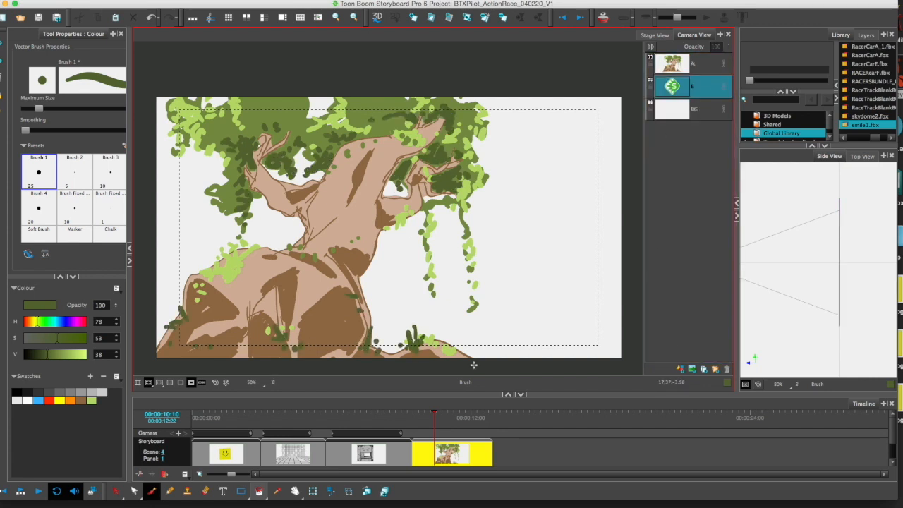
drag(378, 343, 621, 296)
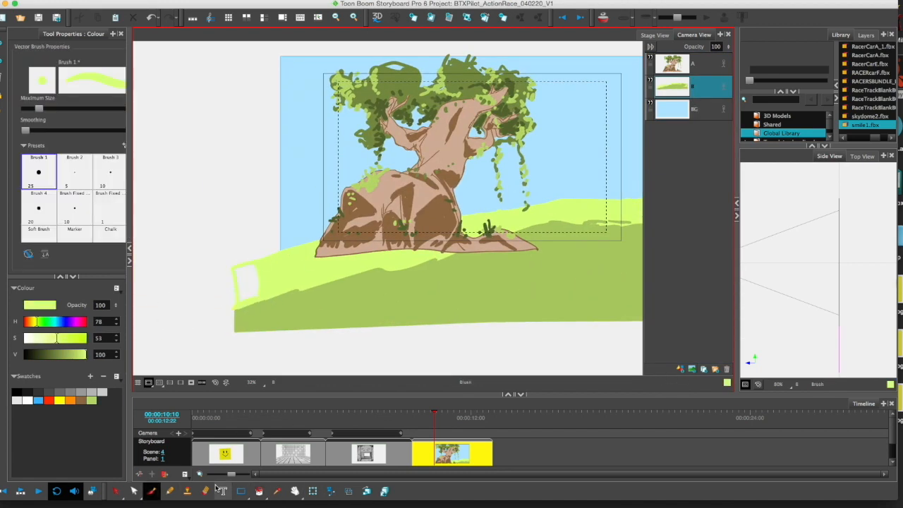
- Fill the sky blue and hill green on background layers, then brush in white clouds
click(294, 491)
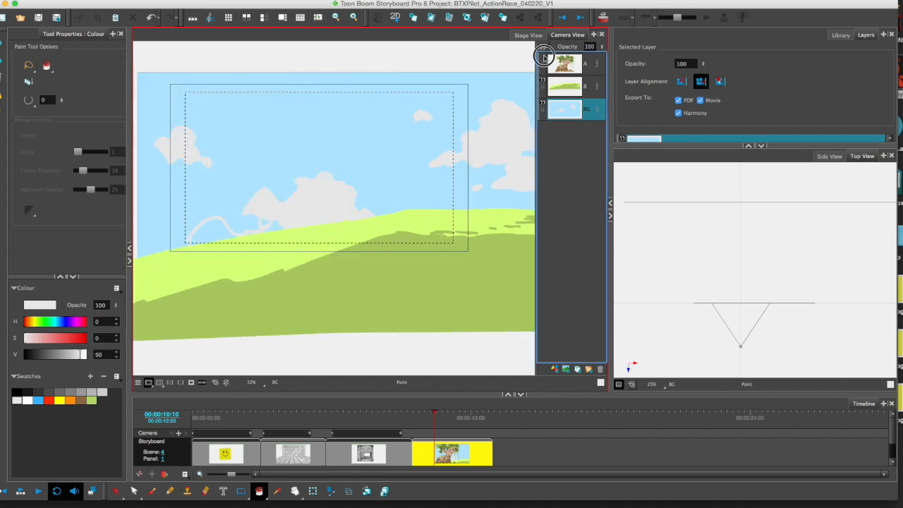
click(151, 490)
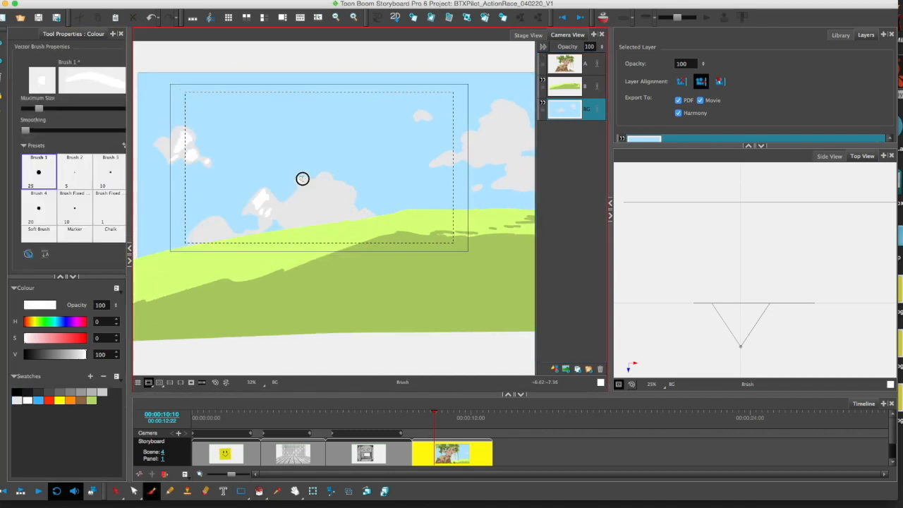